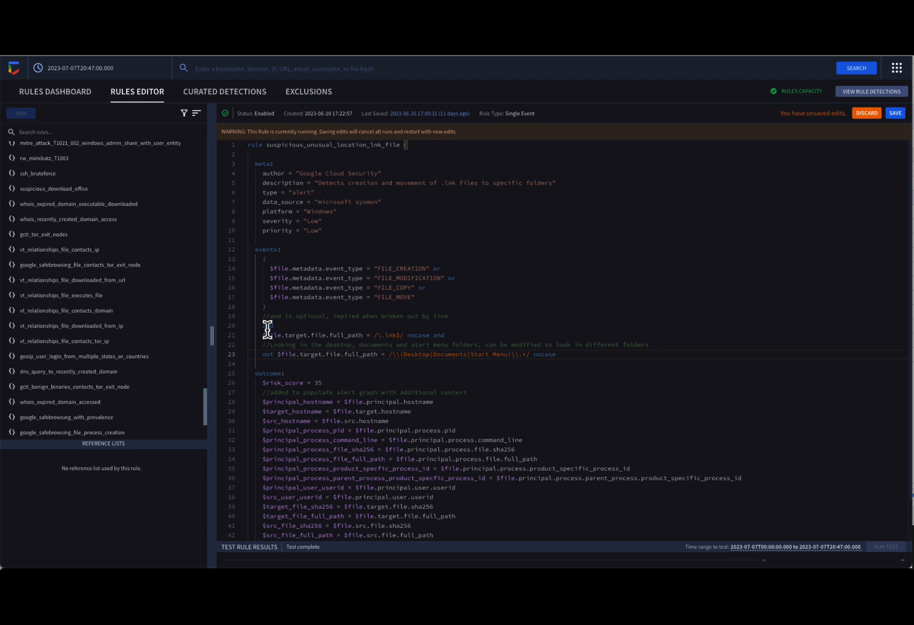
Mark the spot before the .lnk path condition and select the four FILE_* event-type lines to join with 'and'
double_click(268, 325)
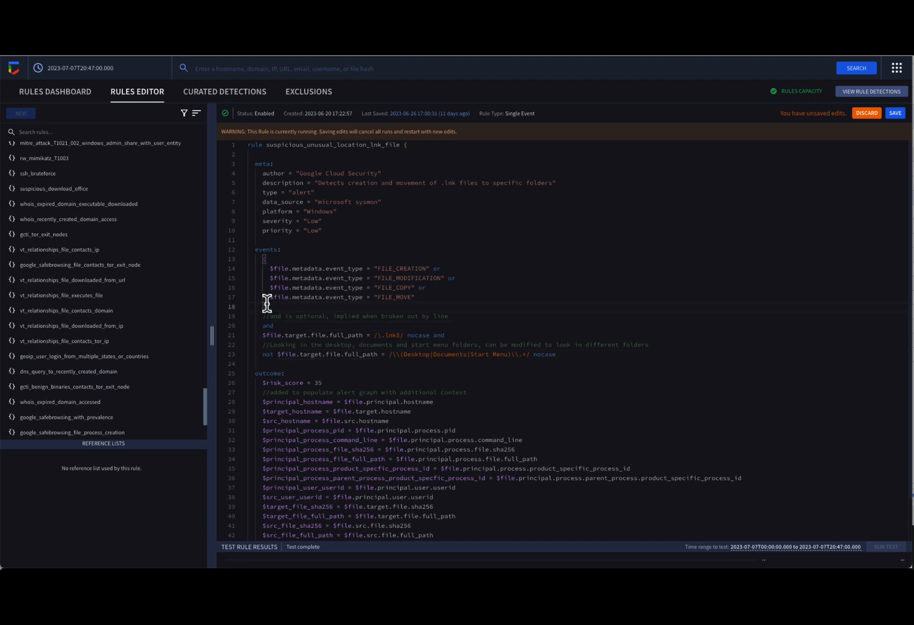
left_click_drag(264, 258, 266, 306)
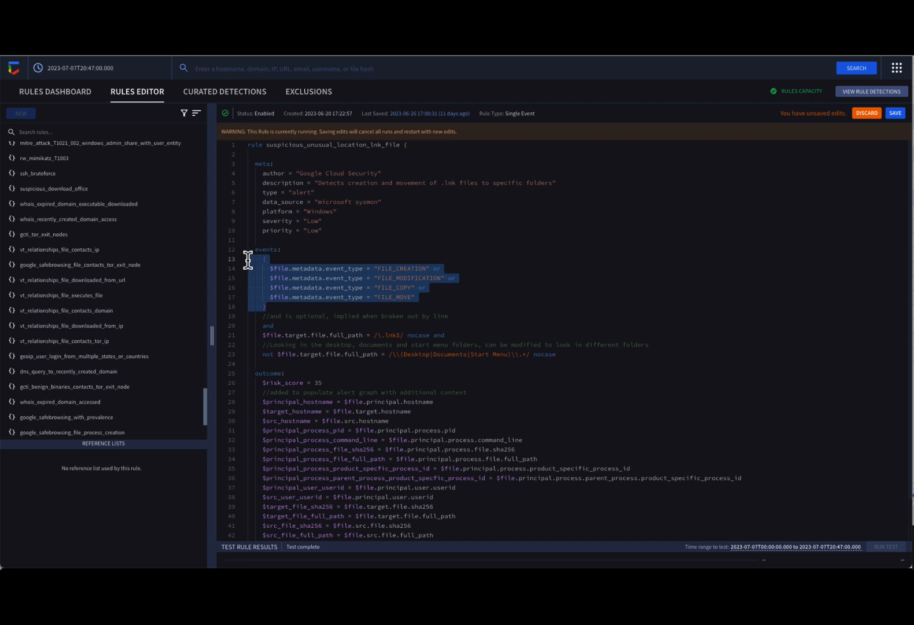
mouse_move(420, 292)
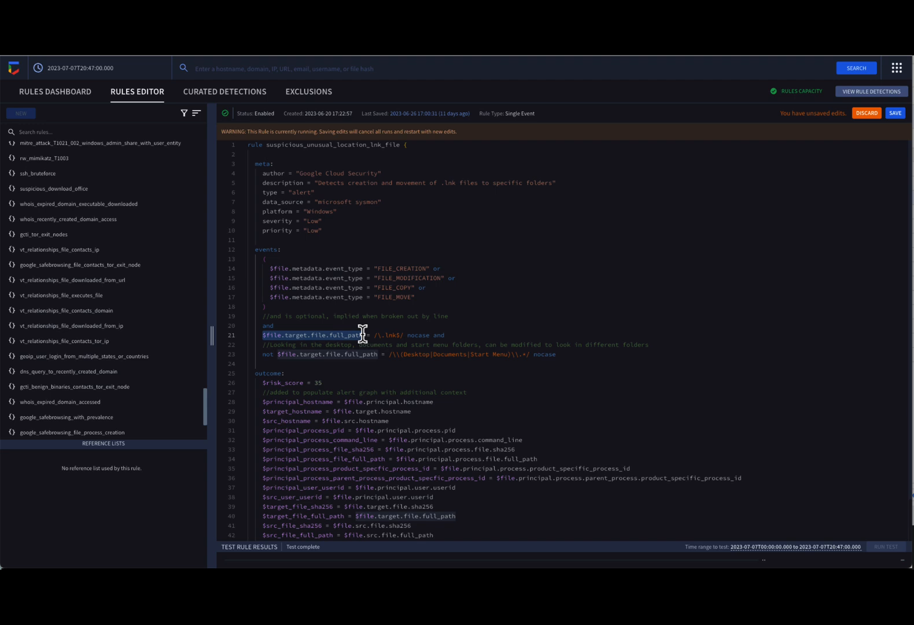
mouse_move(480, 312)
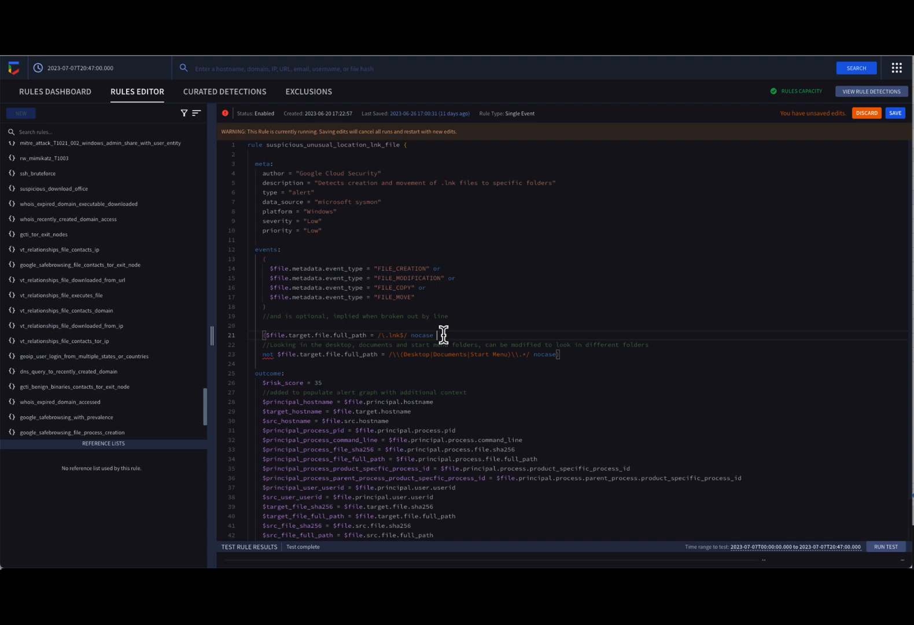
Replace the standalone 'and' line so the events block and full_path condition join implicitly
type("and")
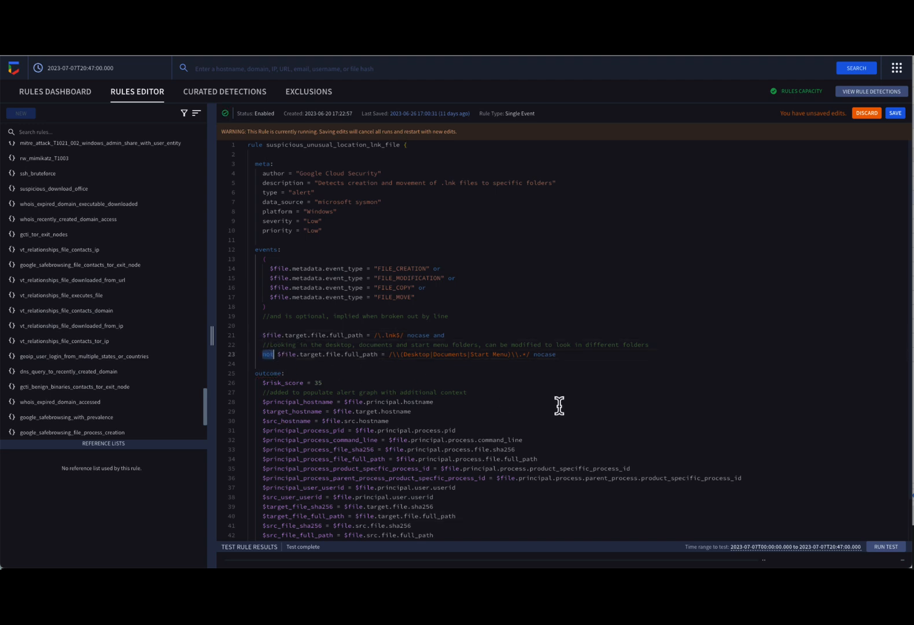
Run Test on the link-file rule and review the 9 returned .lnk detections
left_click(885, 546)
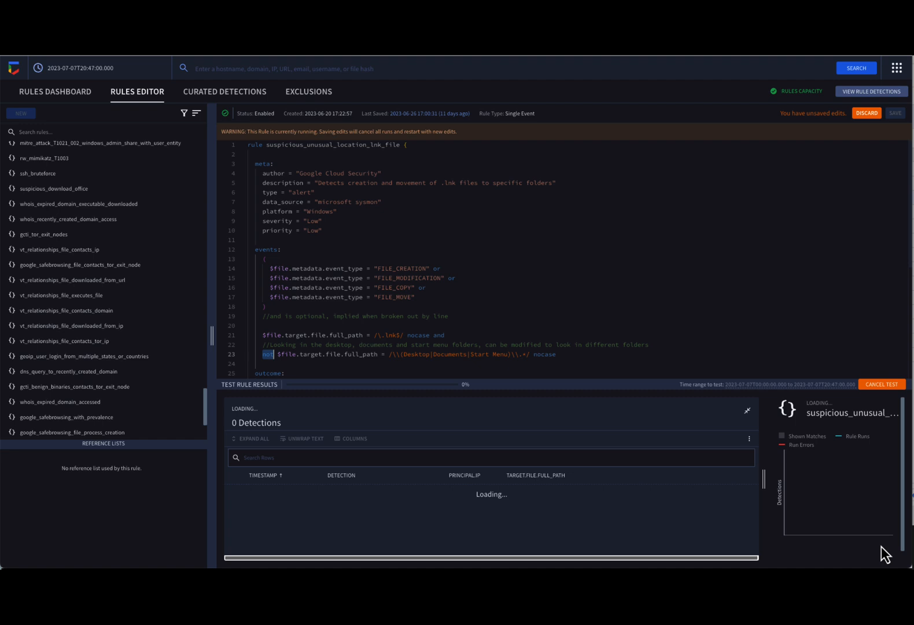
mouse_move(651, 339)
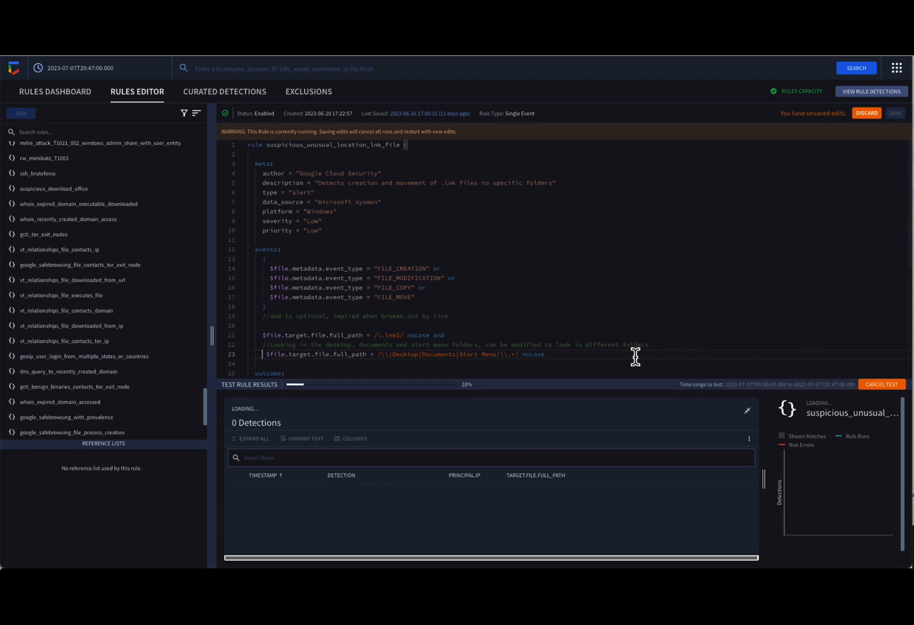
double_click(532, 355)
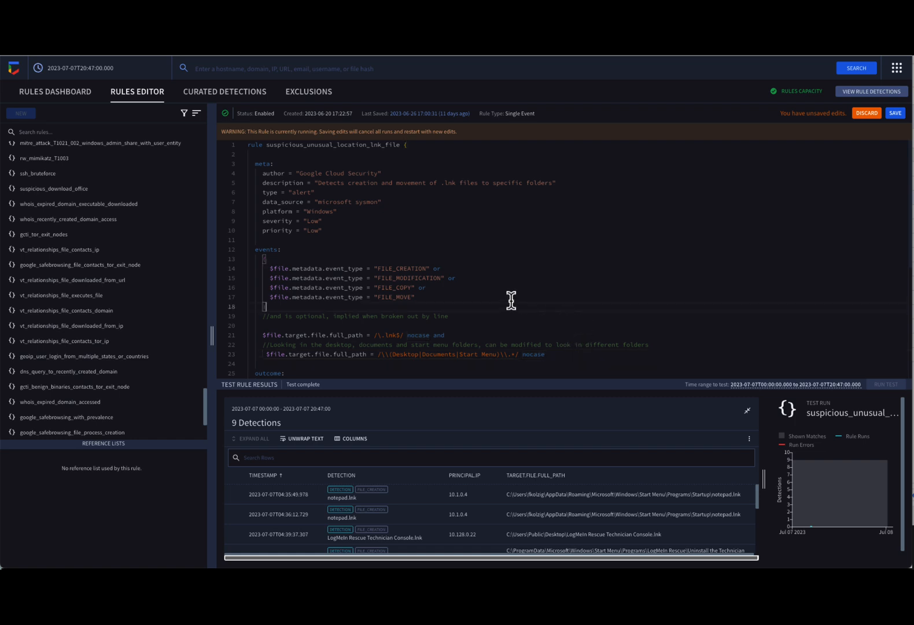
Add a nocase modifier after the FILE_MOVE event-type value on line 17
double_click(398, 296)
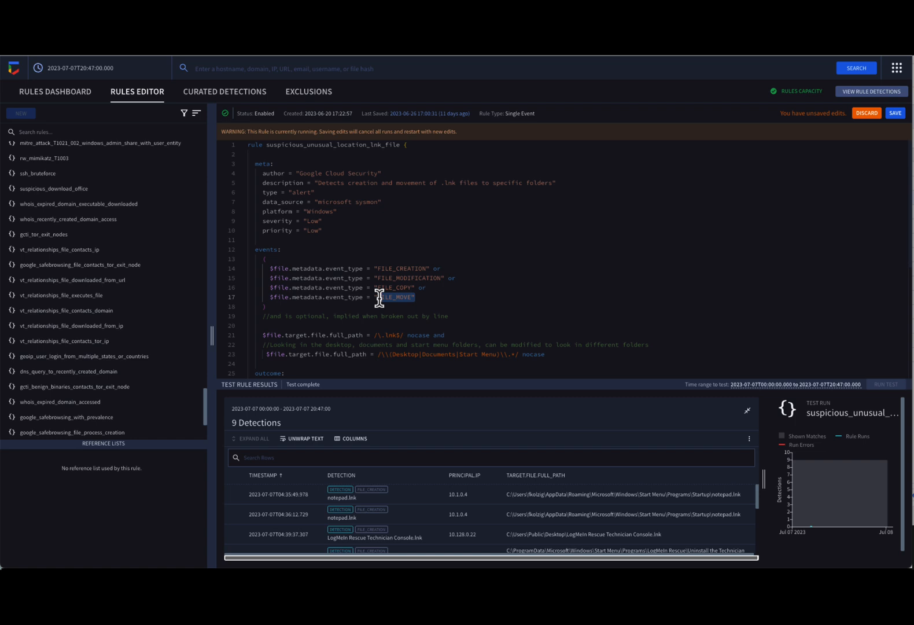
left_click(425, 300)
type(" nocase")
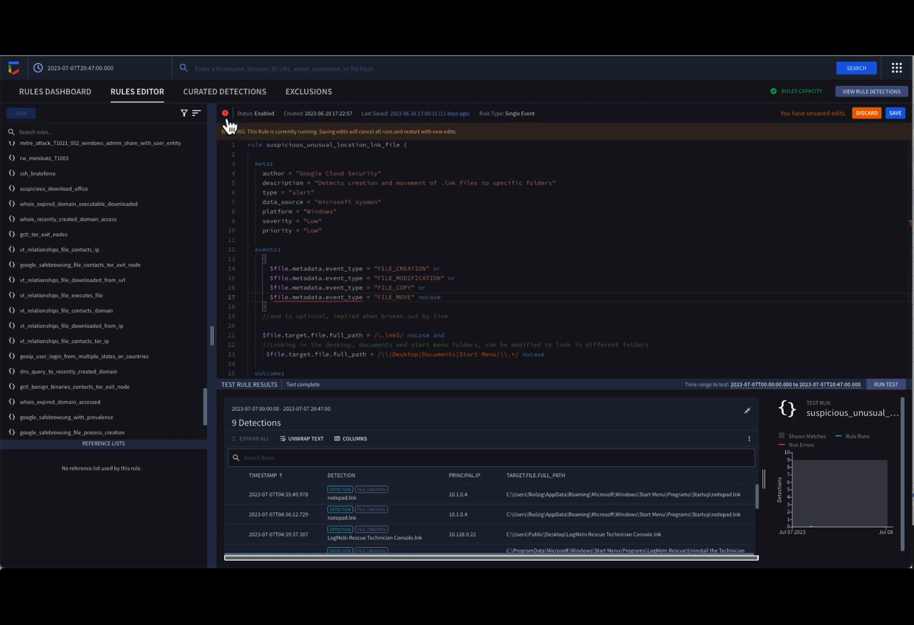
mouse_move(428, 298)
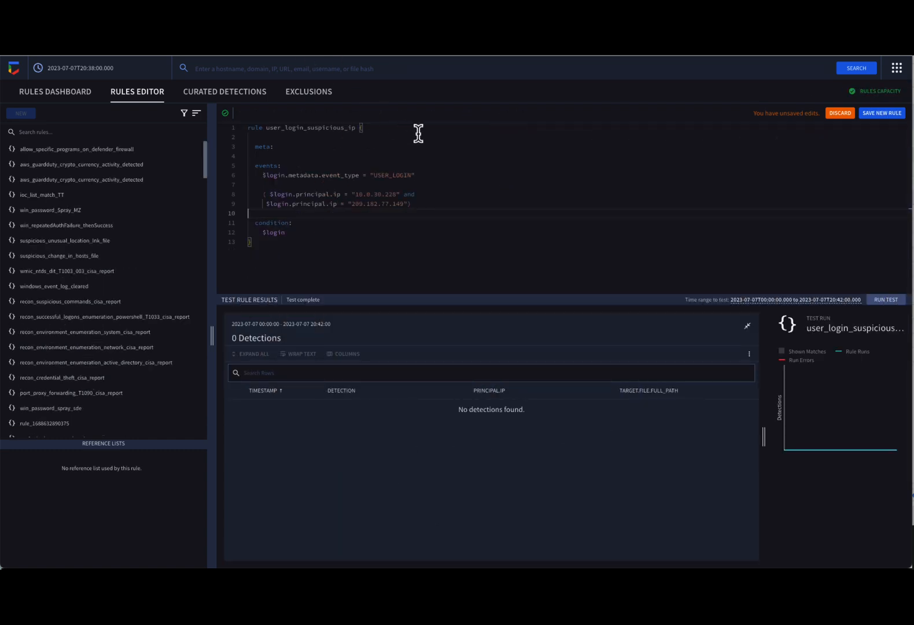
mouse_move(464, 244)
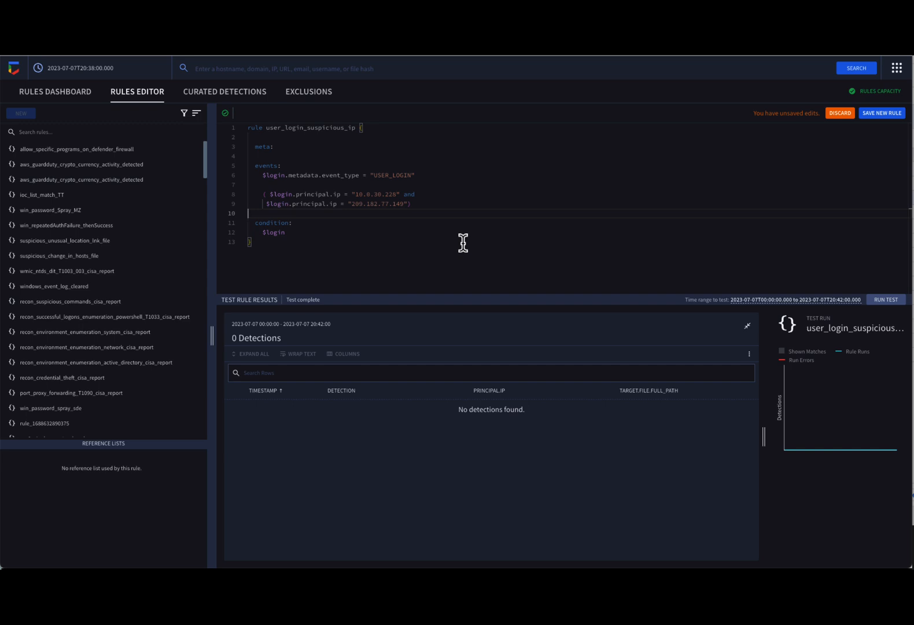
mouse_move(432, 235)
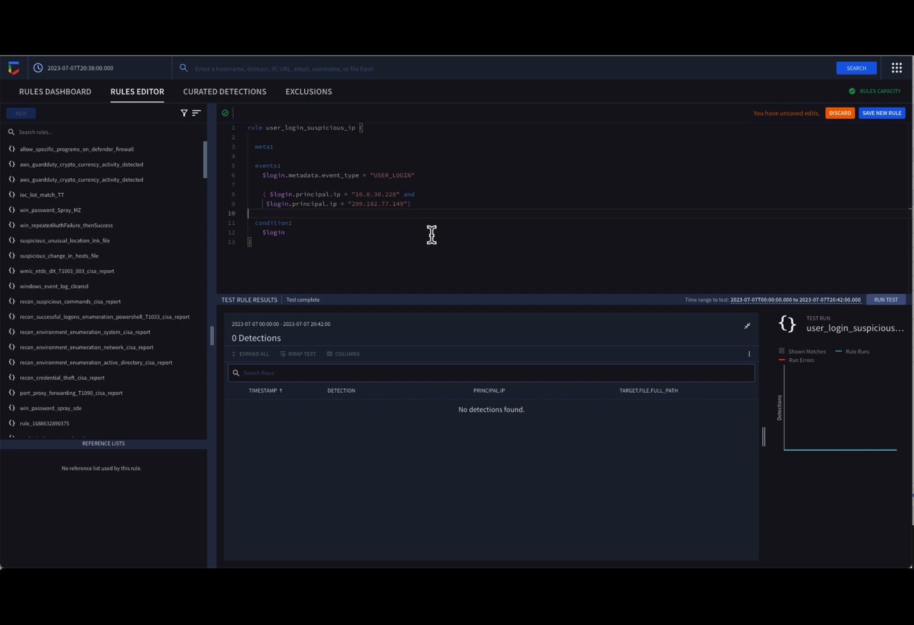
mouse_move(683, 263)
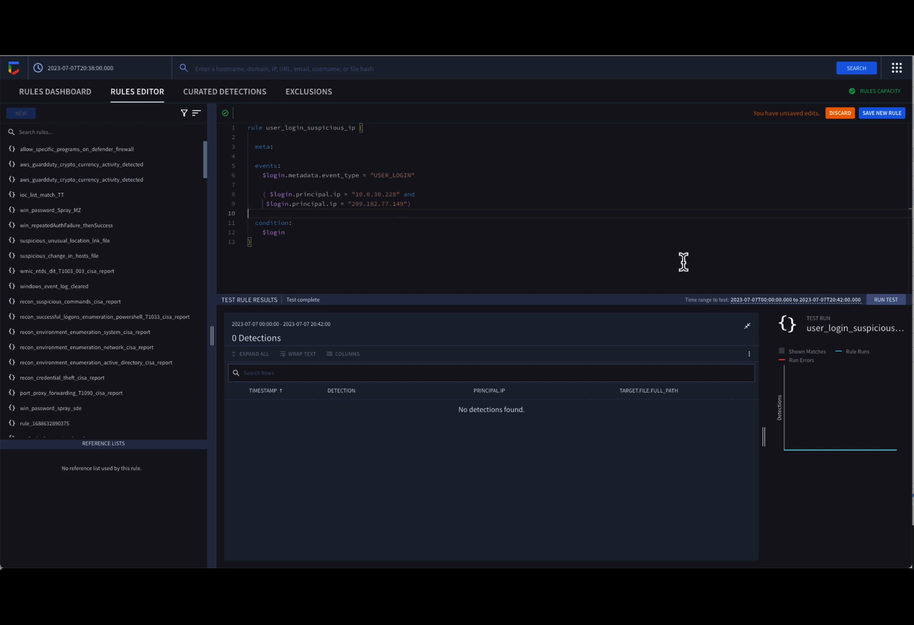
Run Test on the user_login_suspicious_ip rule matching two principal IPs
left_click(886, 305)
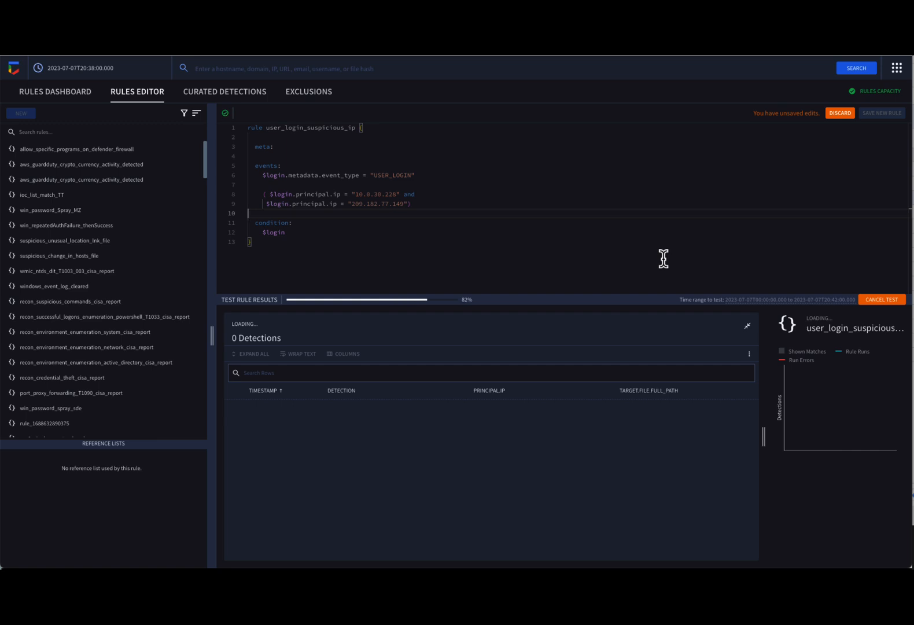
mouse_move(312, 238)
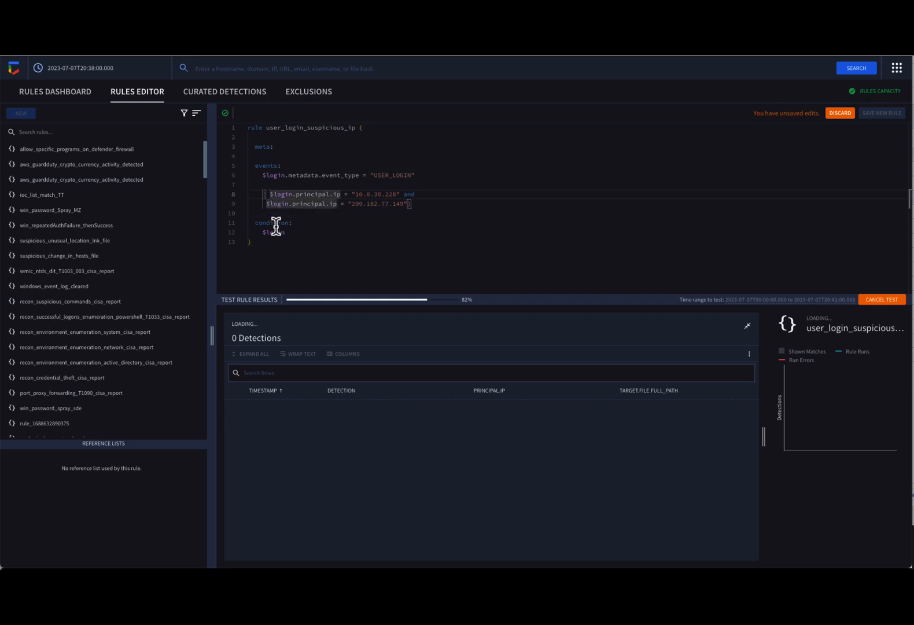
Prefix both $login.principal.ip conditions with 'any' for 9 login detections
type("any")
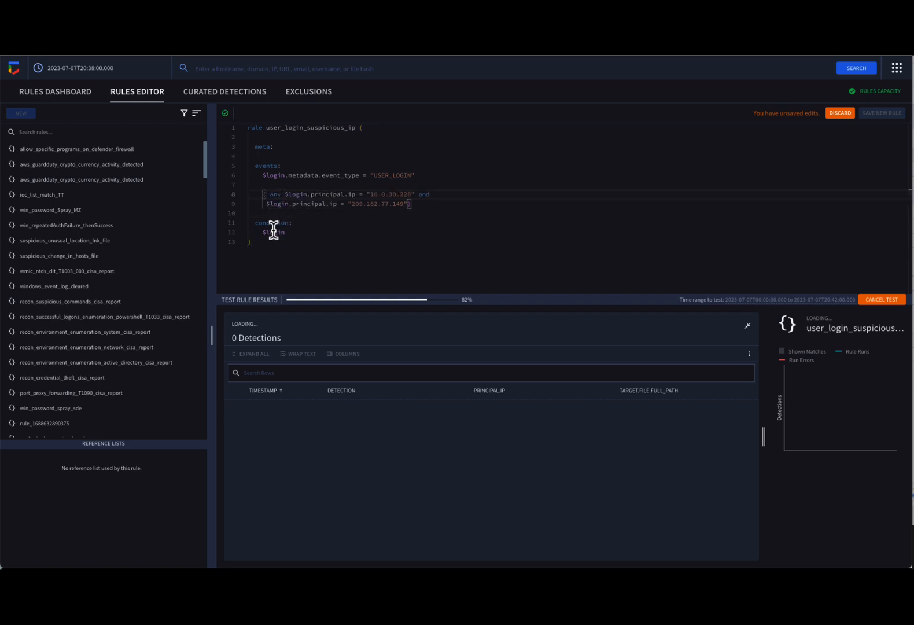
type("any")
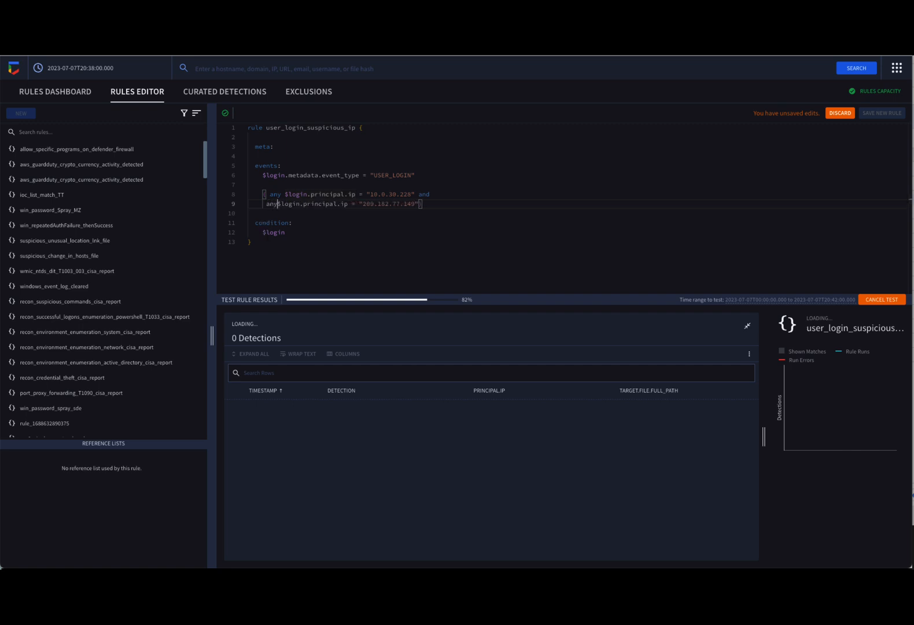
mouse_move(876, 307)
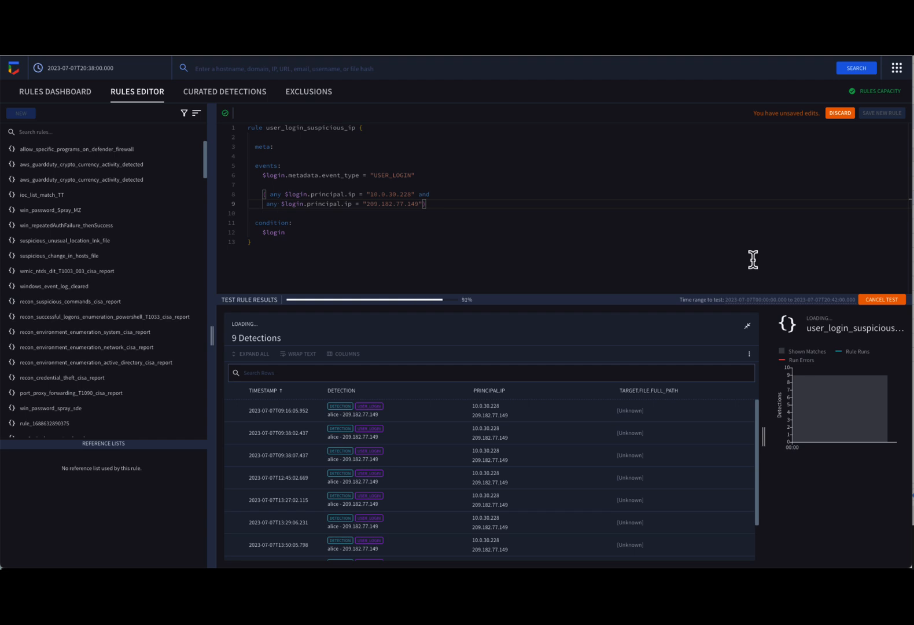
mouse_move(703, 261)
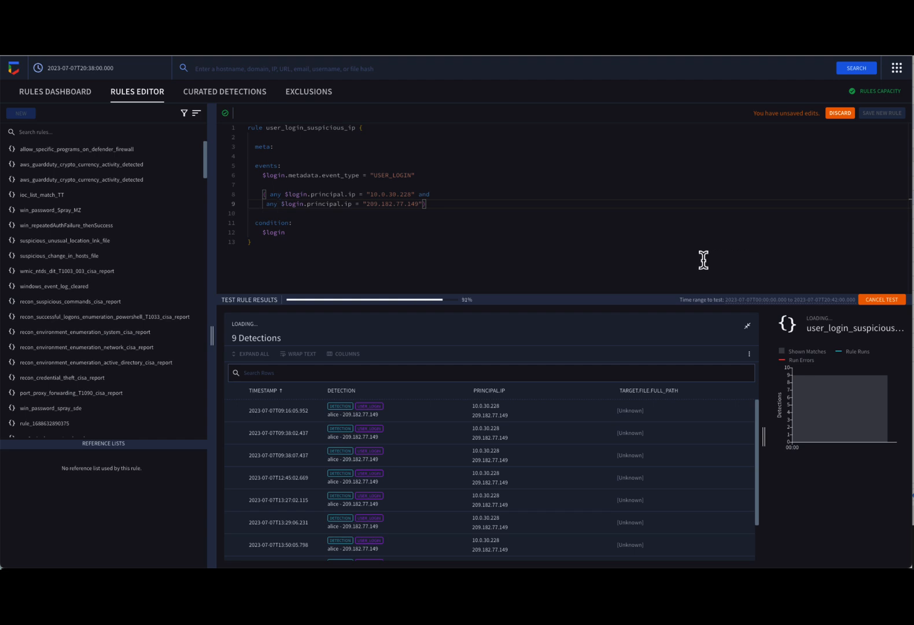
mouse_move(541, 280)
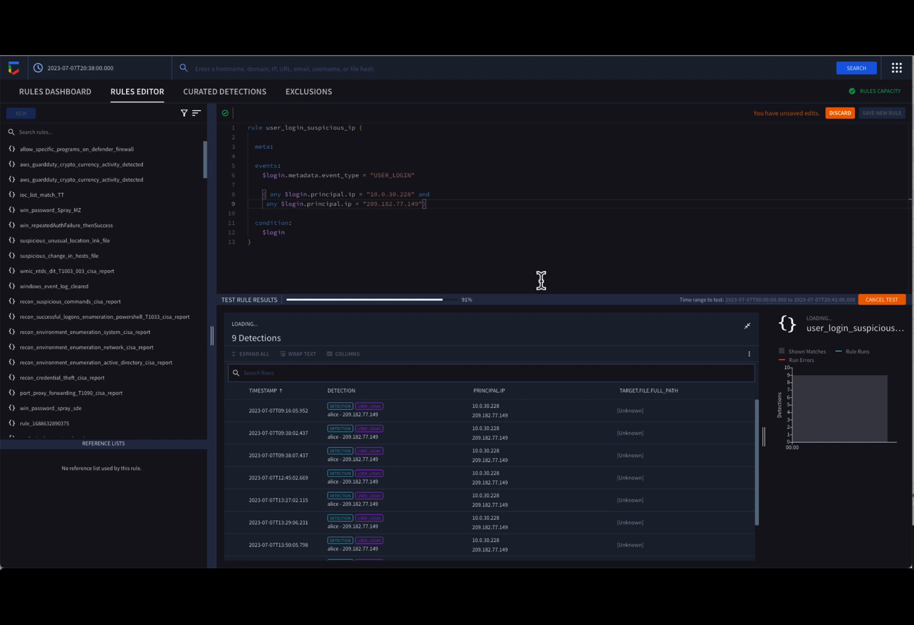
mouse_move(397, 275)
type("ll")
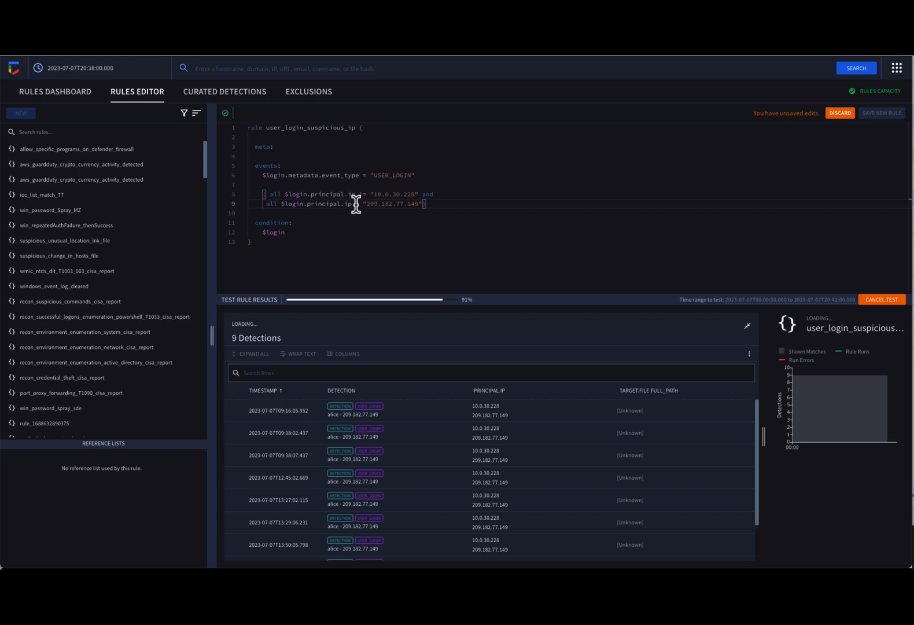
Change the first all-modified principal.ip comparison from '=' to '!='
type("!=")
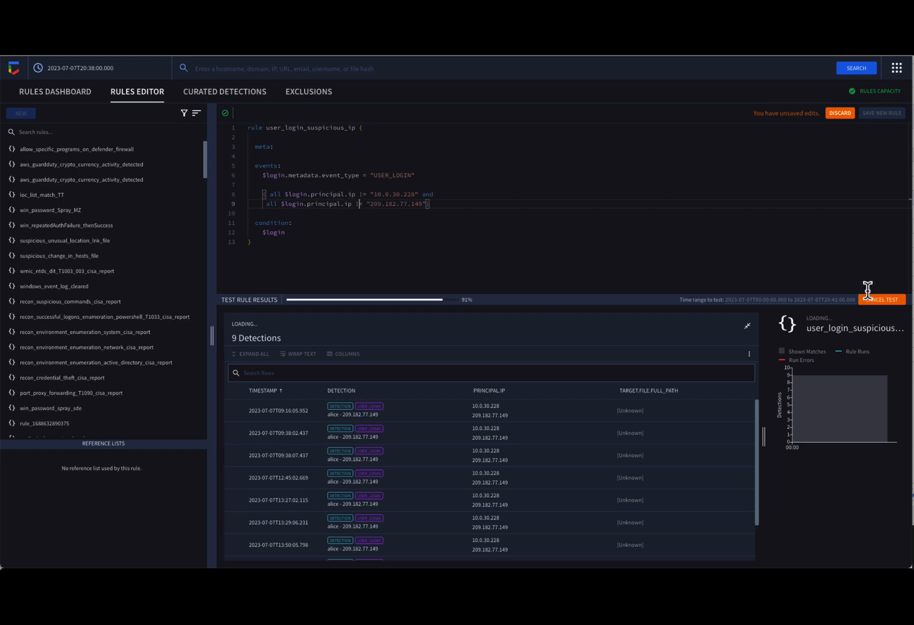